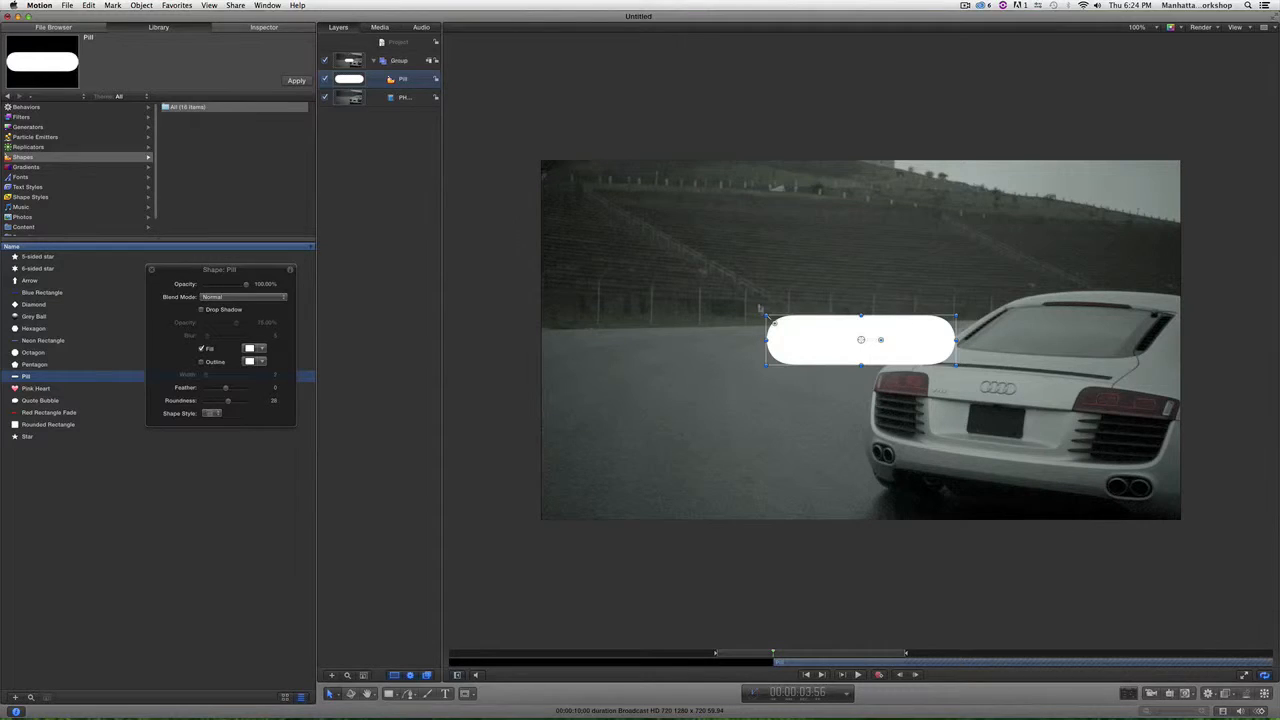
Step: Drag the white pill shape down onto the rear of the Audi
drag(861, 339, 875, 393)
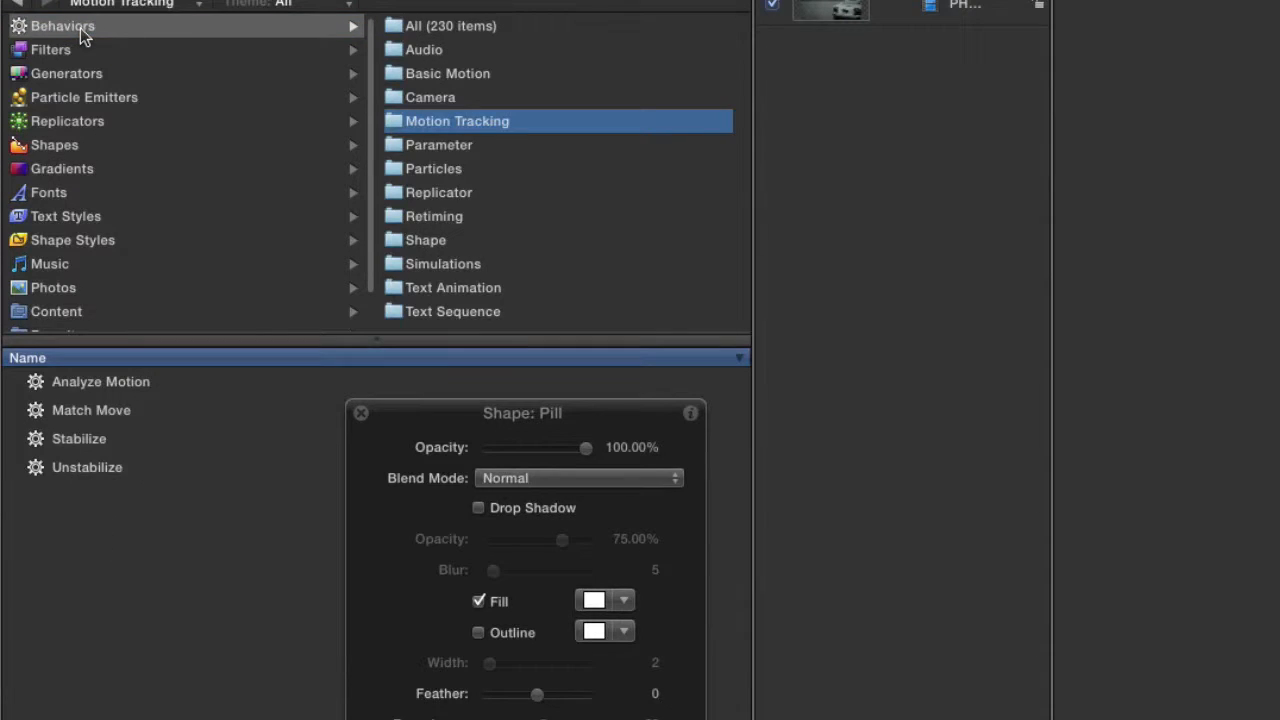
mouse_move(468, 127)
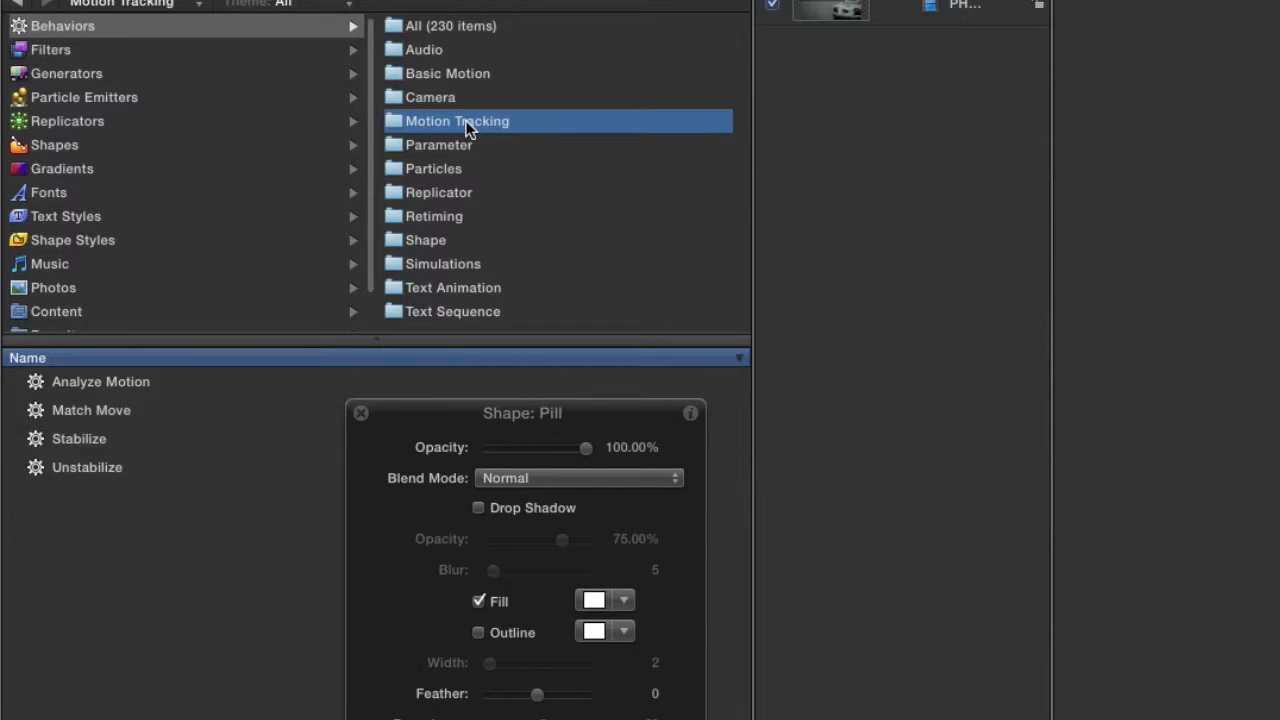
mouse_move(80, 410)
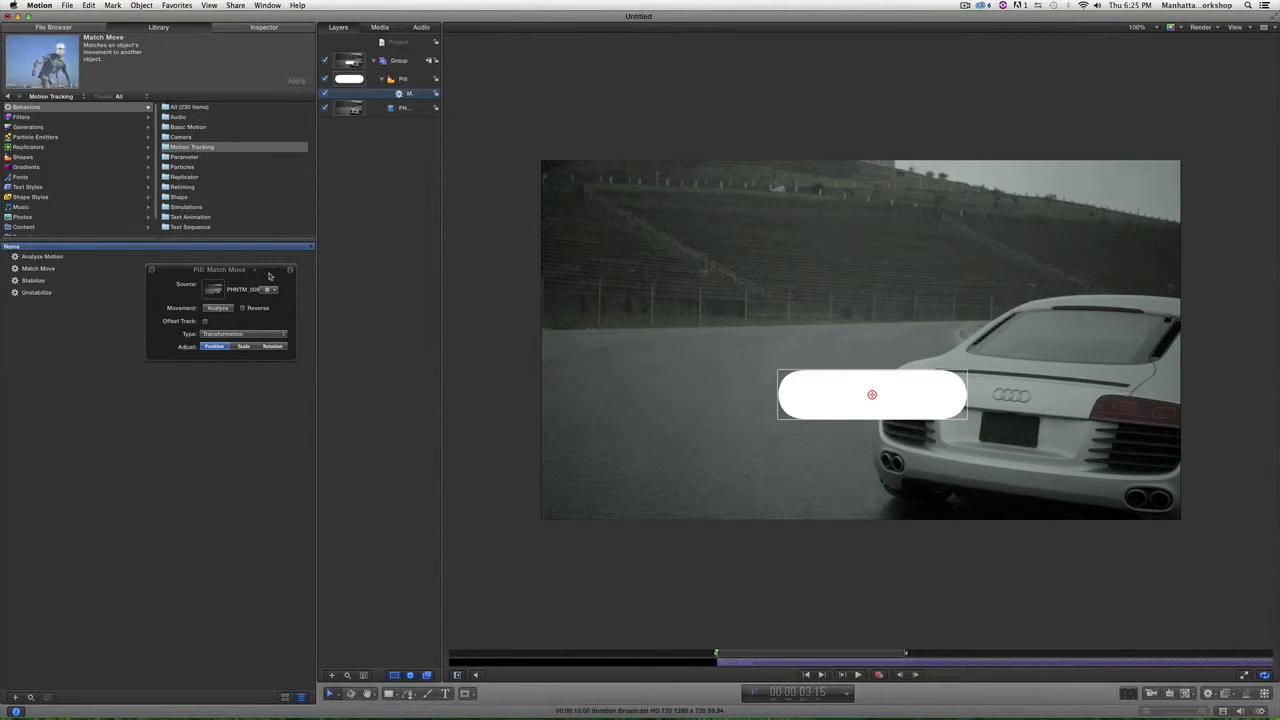
Step: Set the Match Move tracking type to Four Corners in the HUD
drag(219, 269, 363, 314)
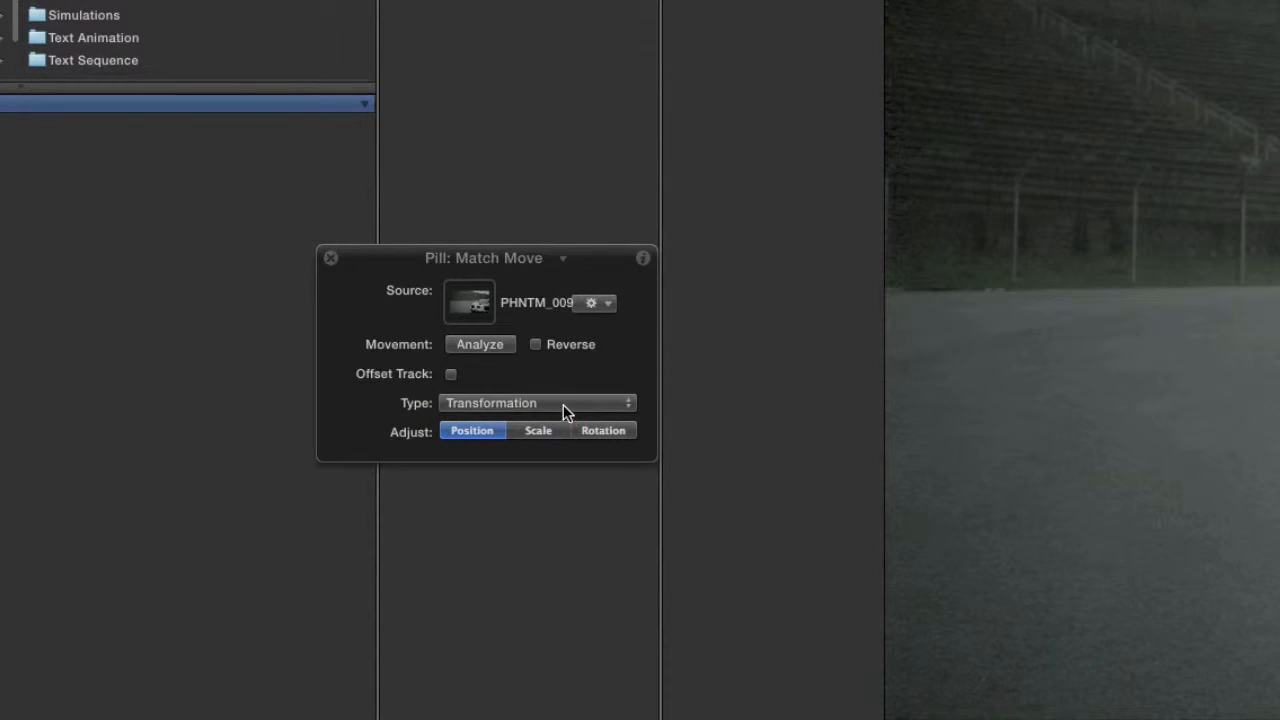
click(536, 403)
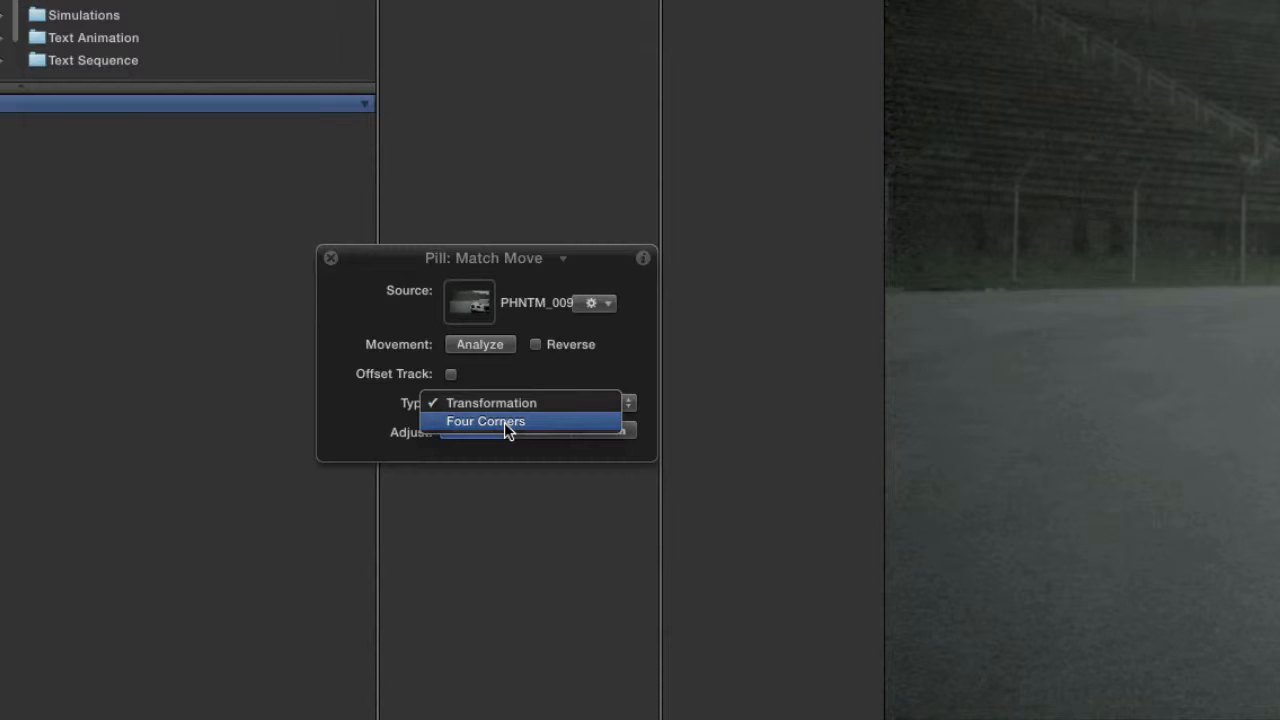
click(484, 421)
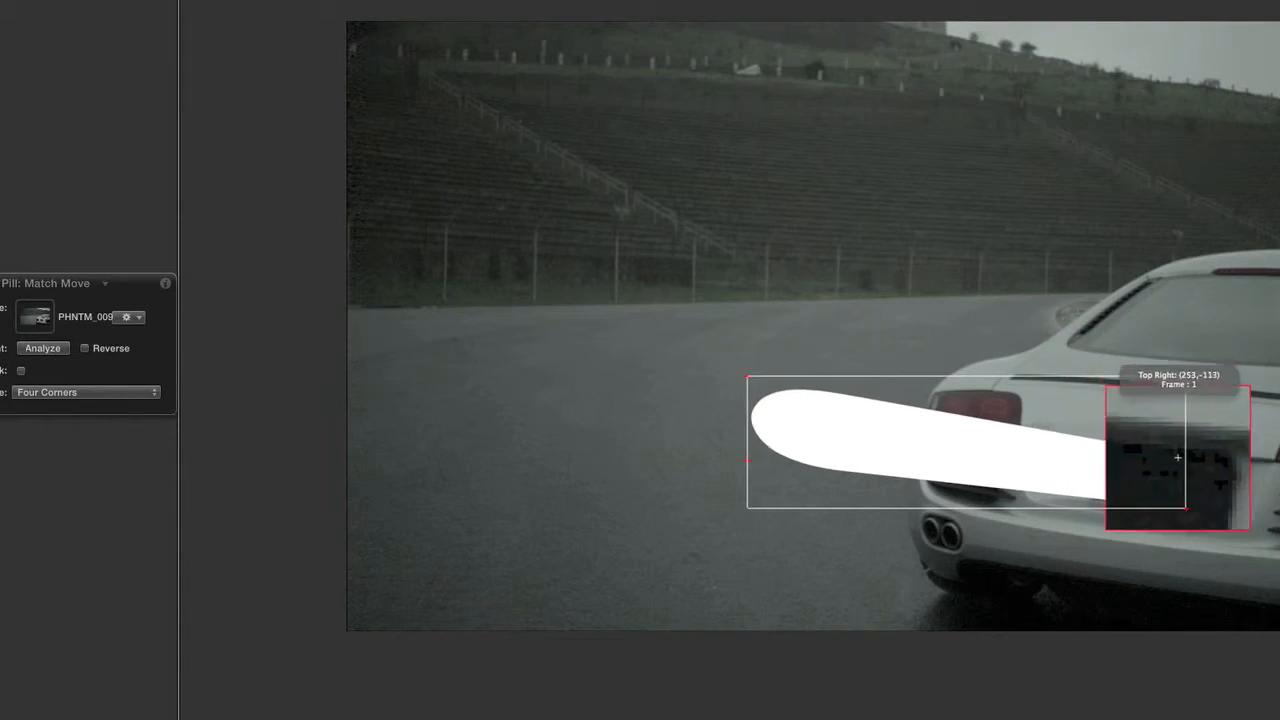
Step: Pull the pill's corner trackers onto the matching corners of the license plate
drag(1177, 457, 1192, 457)
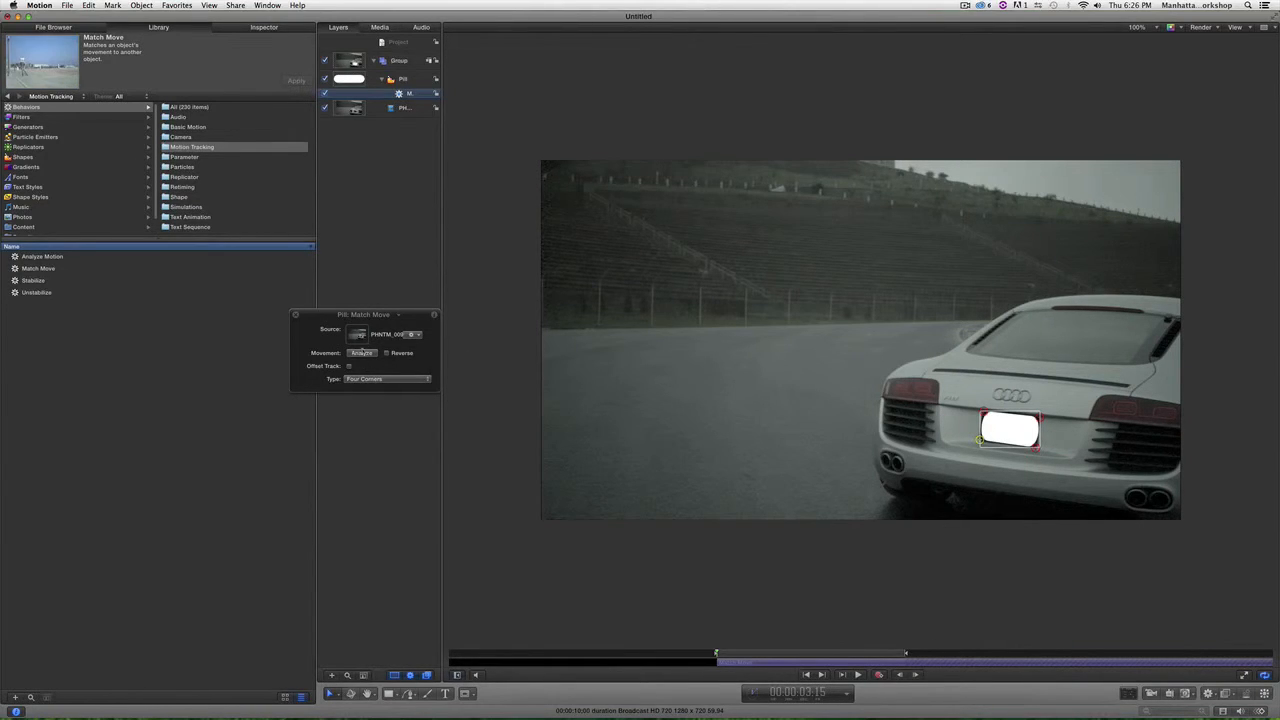
Step: Run Analyze in the Match Move HUD so the pill tracks the plate through the clip
click(362, 353)
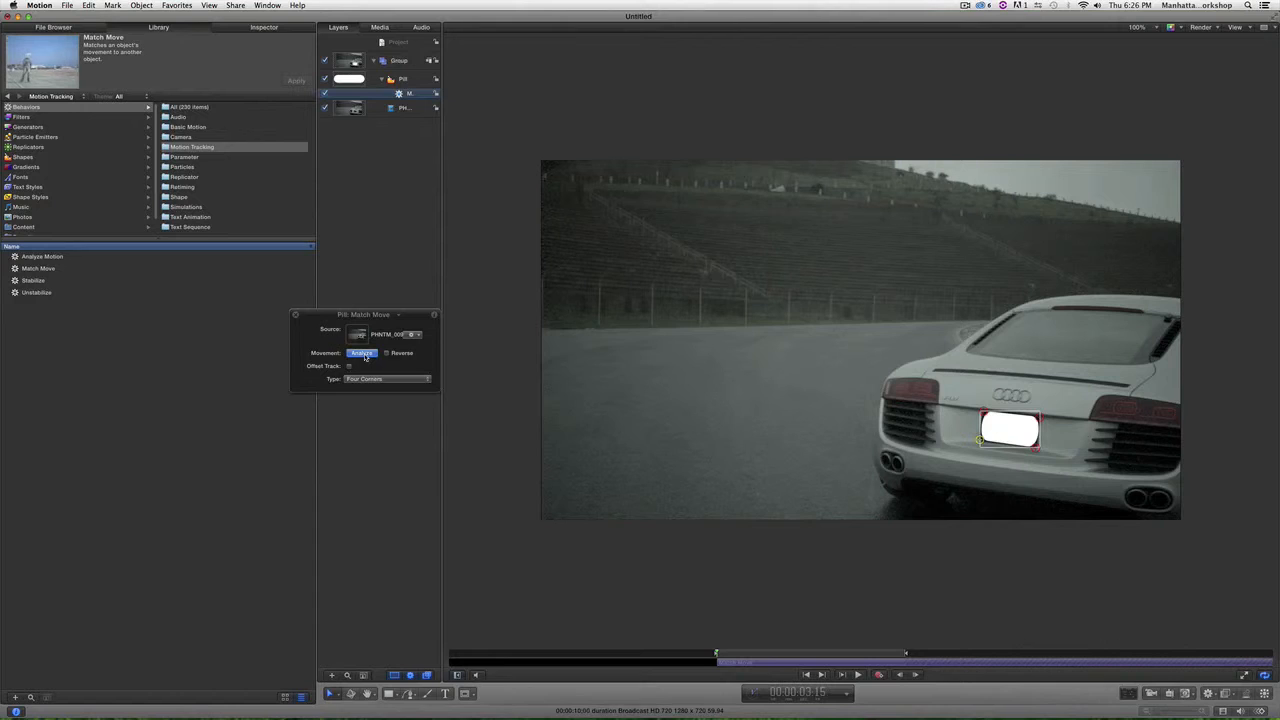
click(361, 353)
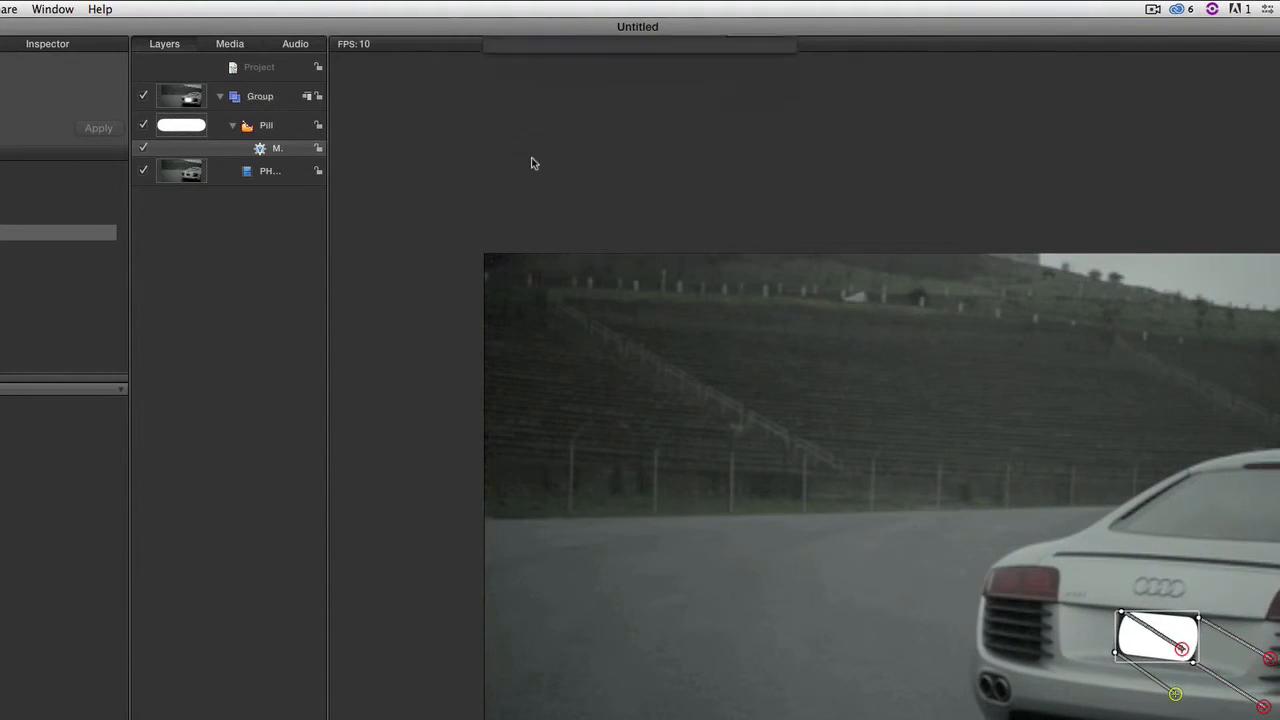
click(277, 148)
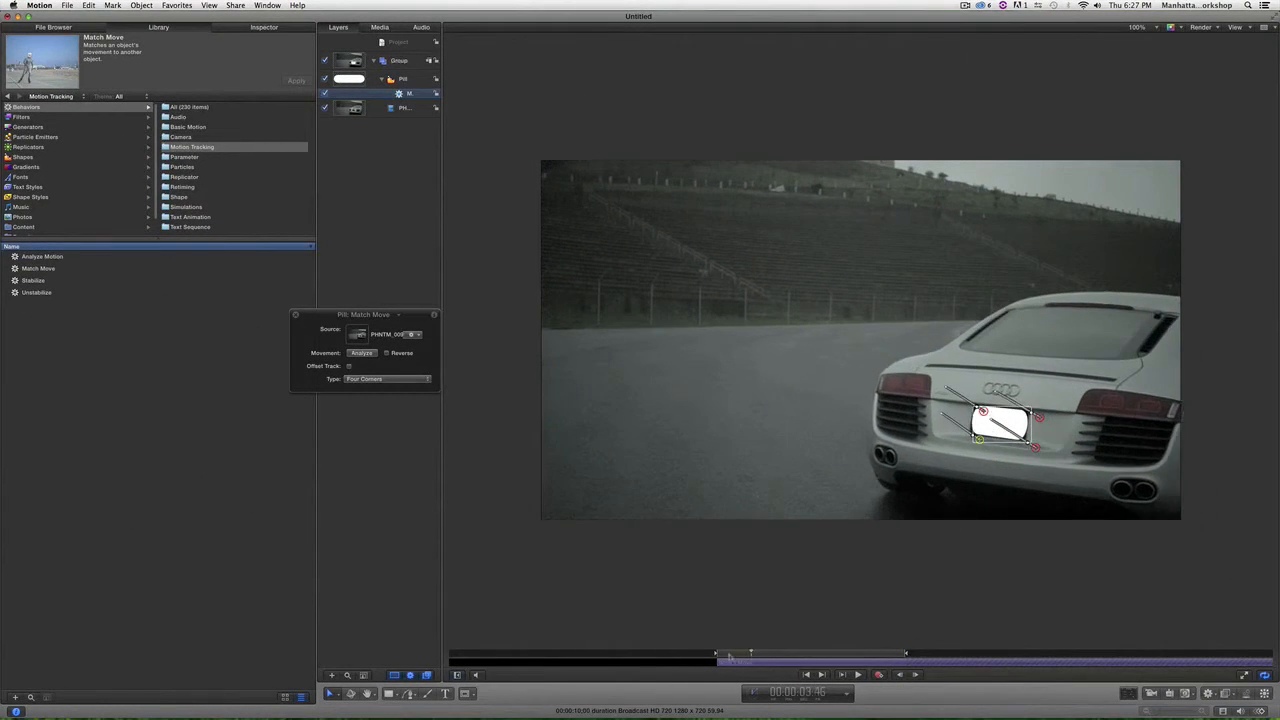
click(852, 676)
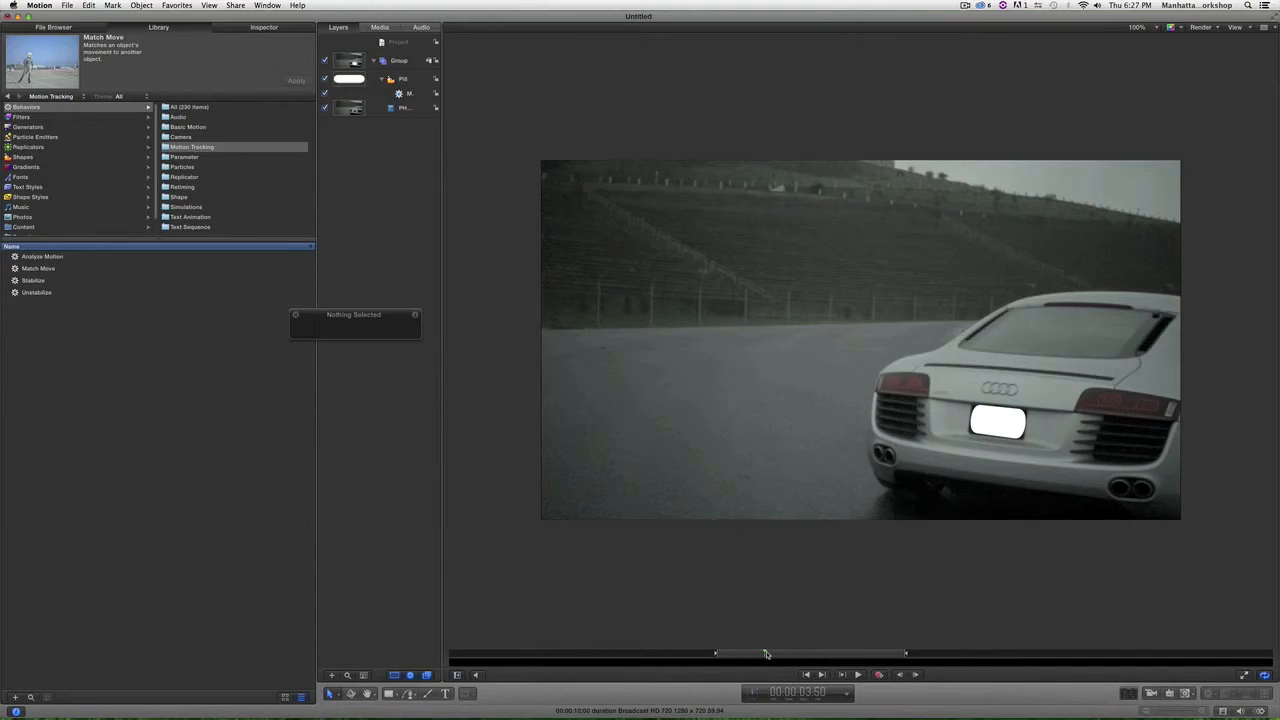
drag(765, 654, 715, 654)
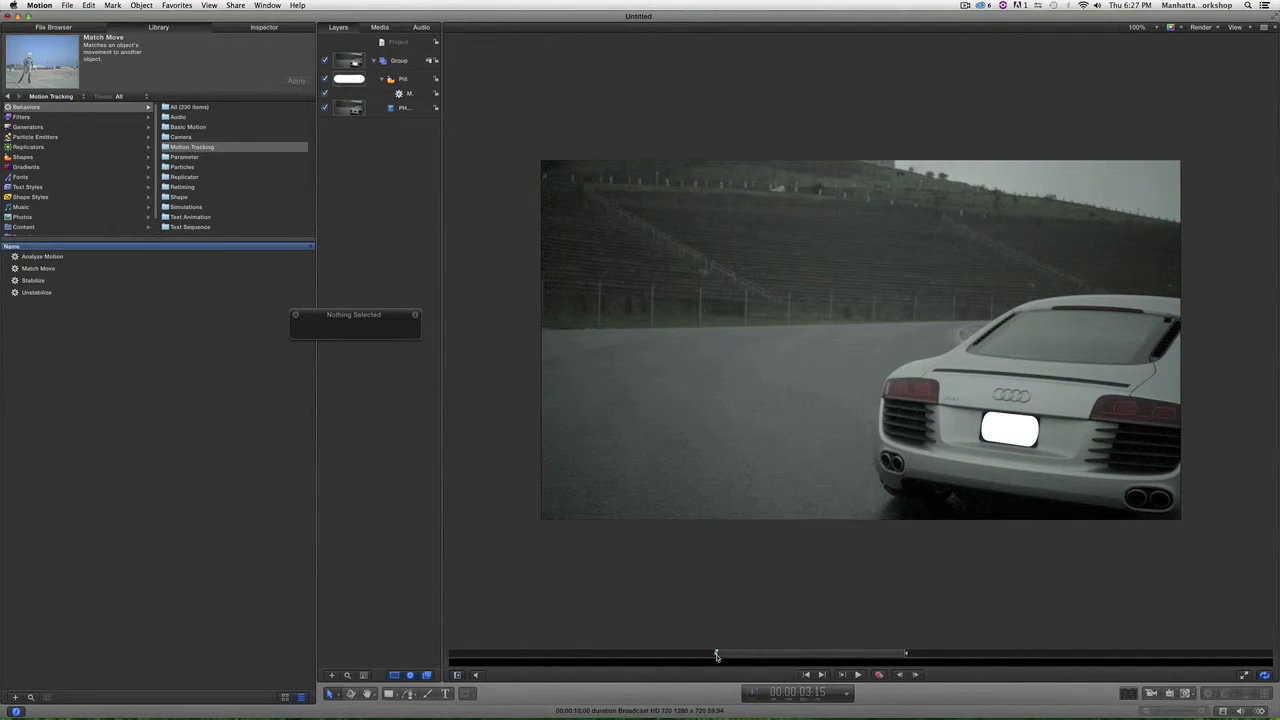